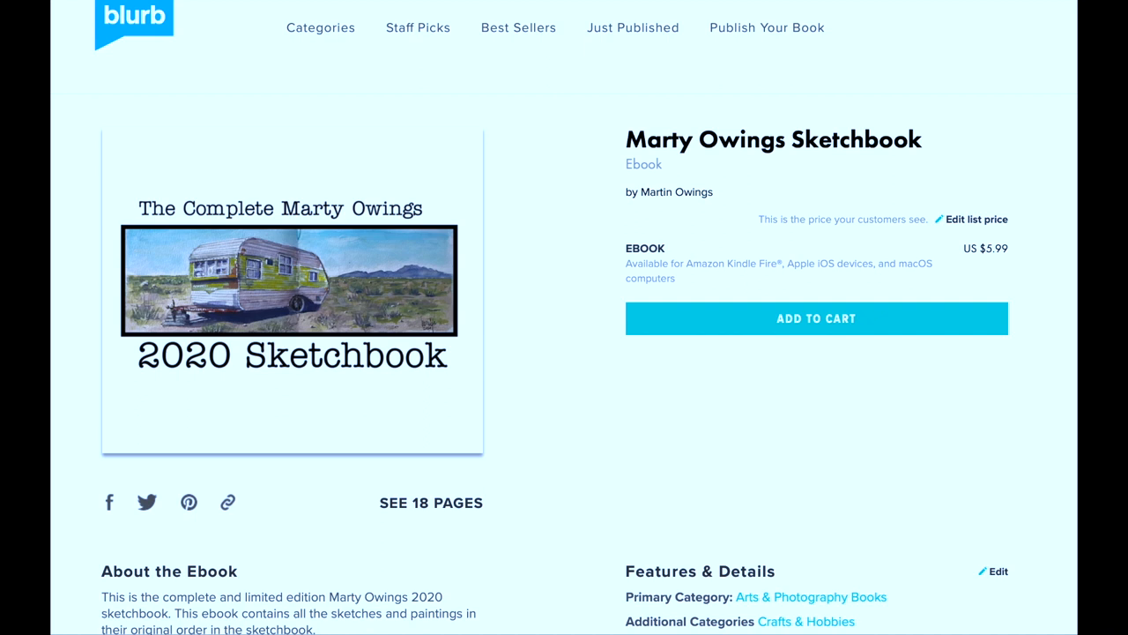
# - Reveal the full keyword list under Features & Details via SEE MORE on the Marty Owings Sketchbook page
pyautogui.scroll(-3)
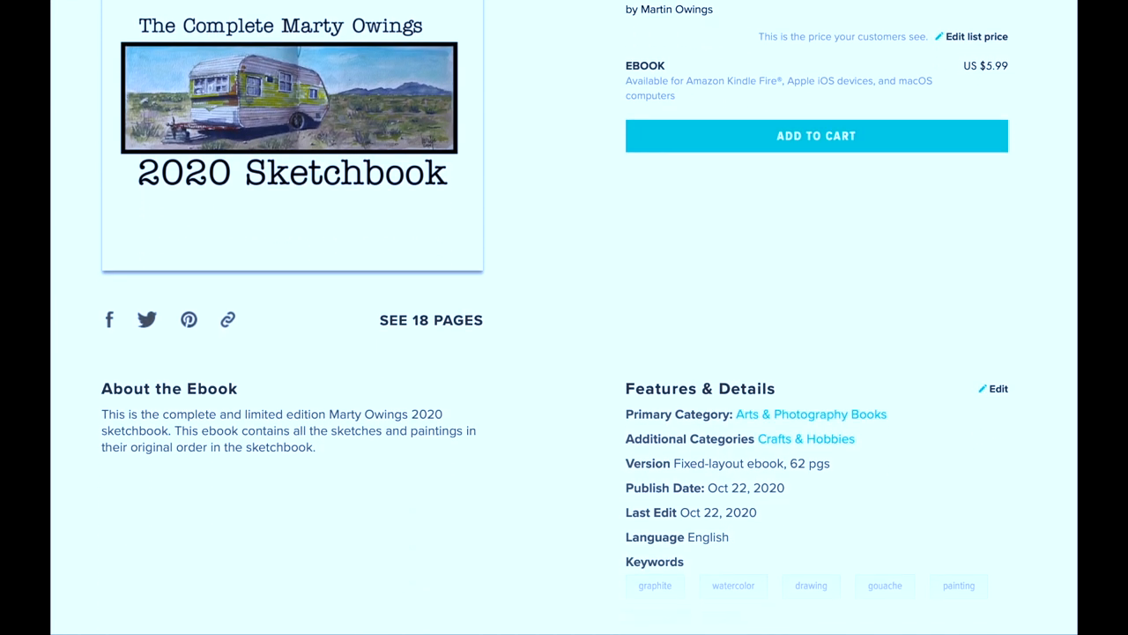
pyautogui.scroll(-3)
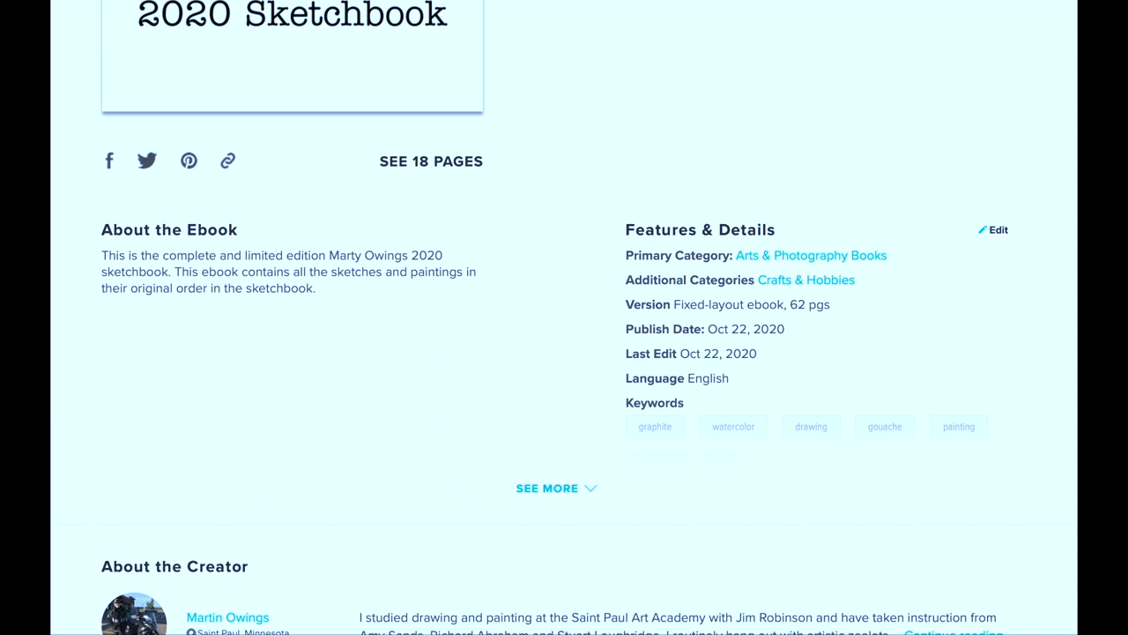
pyautogui.scroll(-3)
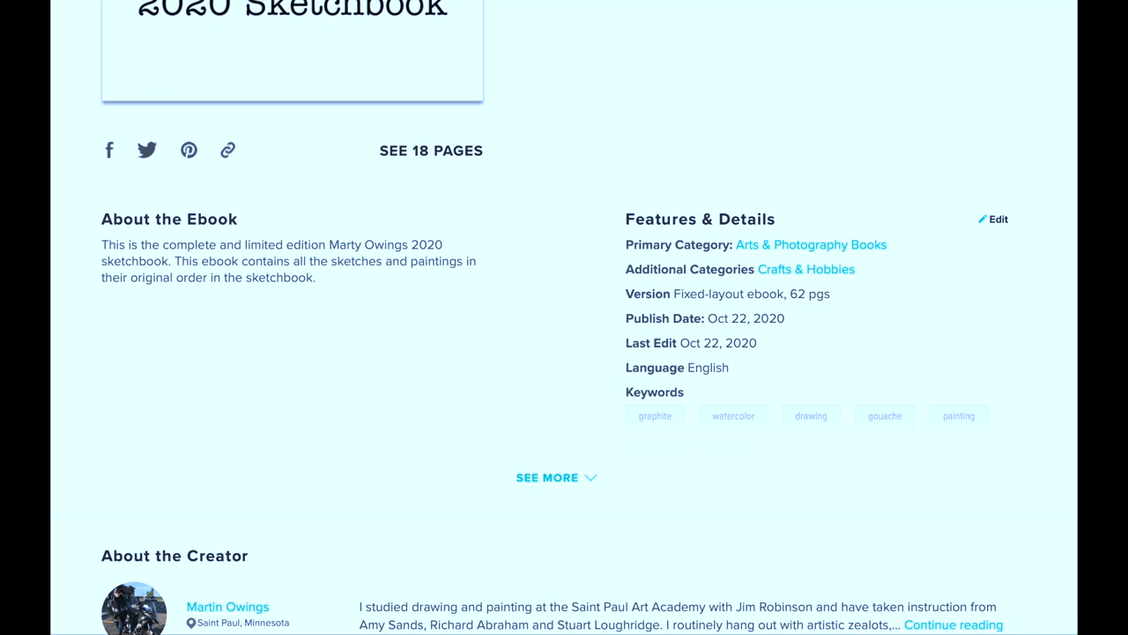
pyautogui.click(546, 475)
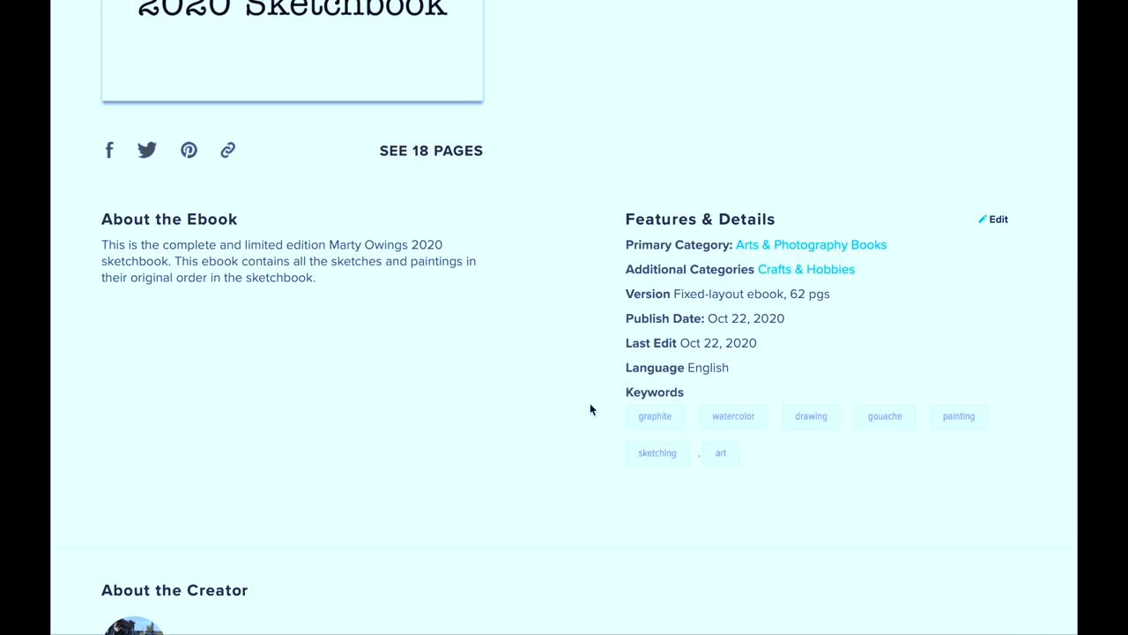
pyautogui.scroll(3)
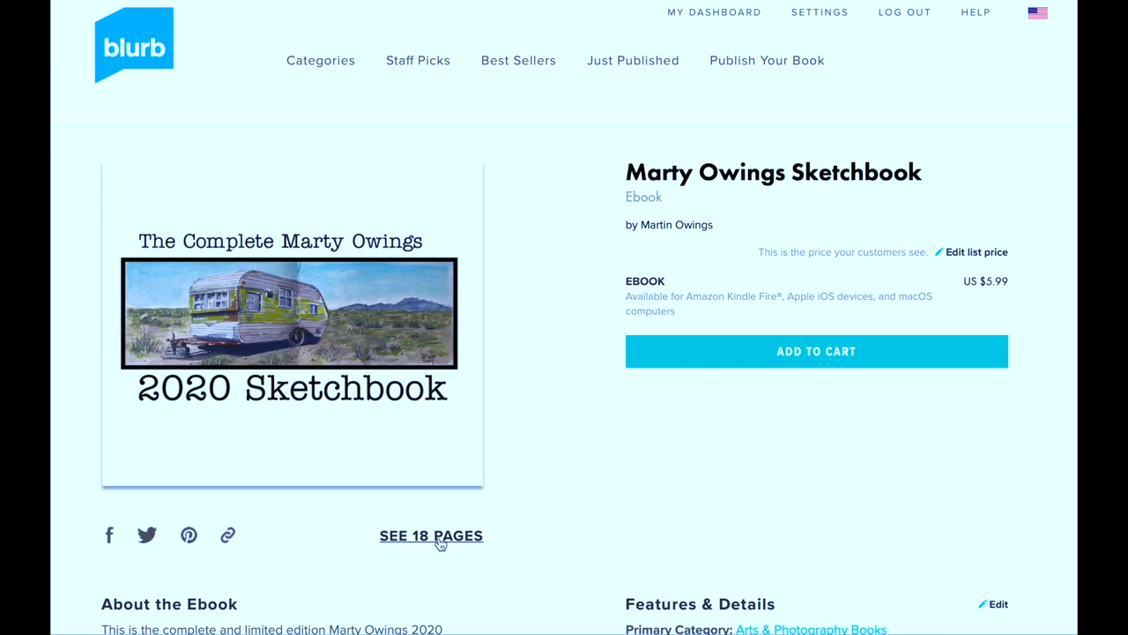
# - Preview the ebook's pages from SEE 18 PAGES and flip forward from the cover
pyautogui.click(430, 536)
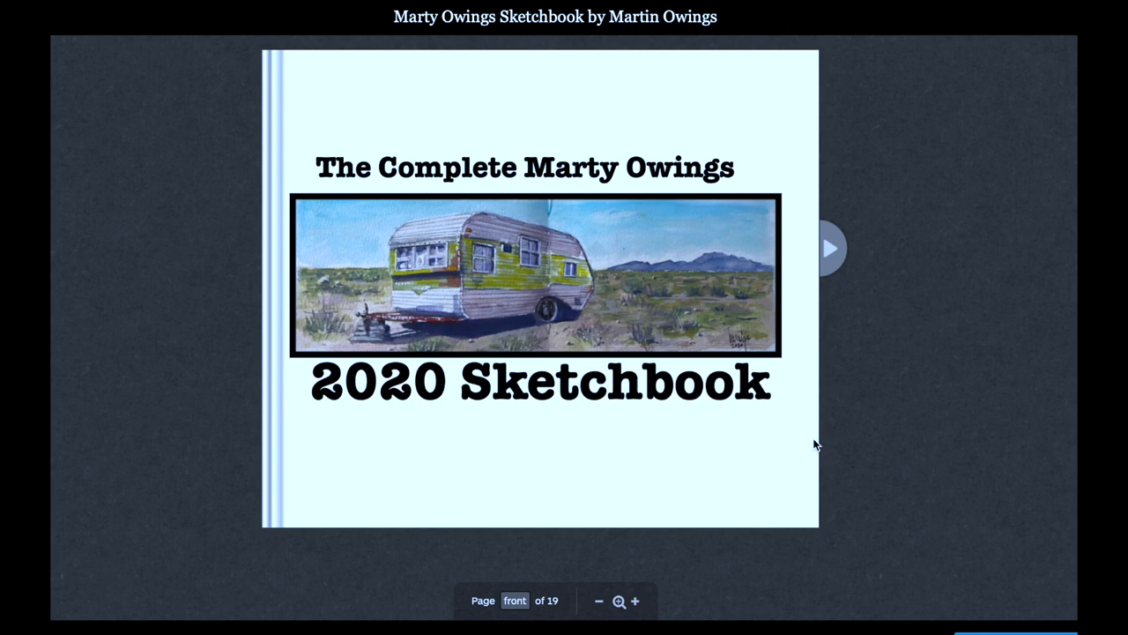
pyautogui.moveTo(828, 249)
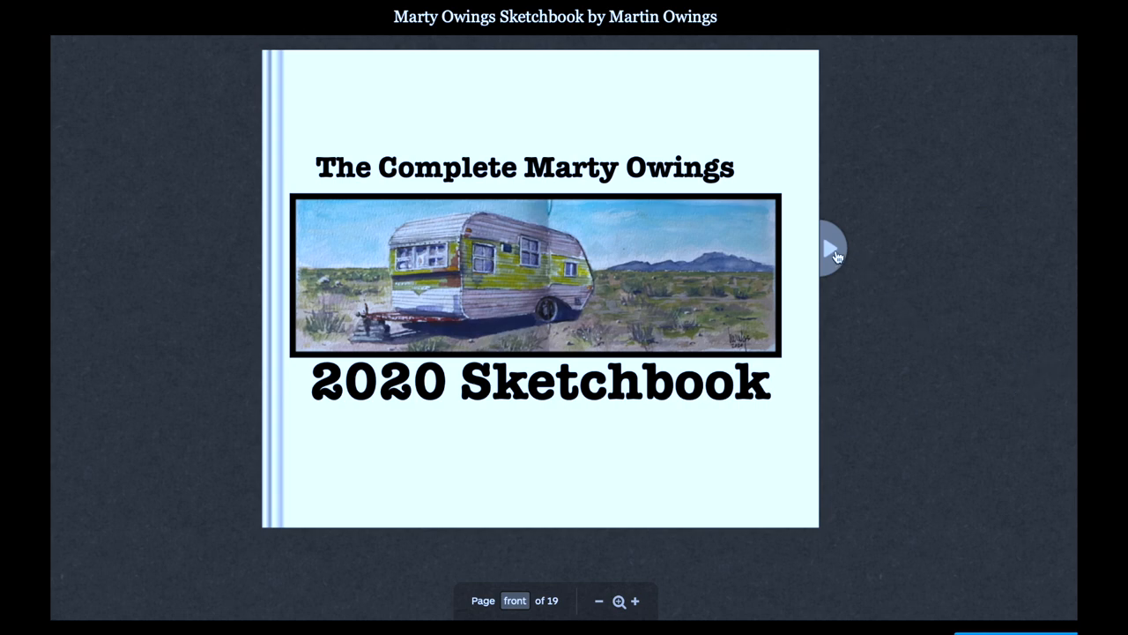
pyautogui.click(829, 249)
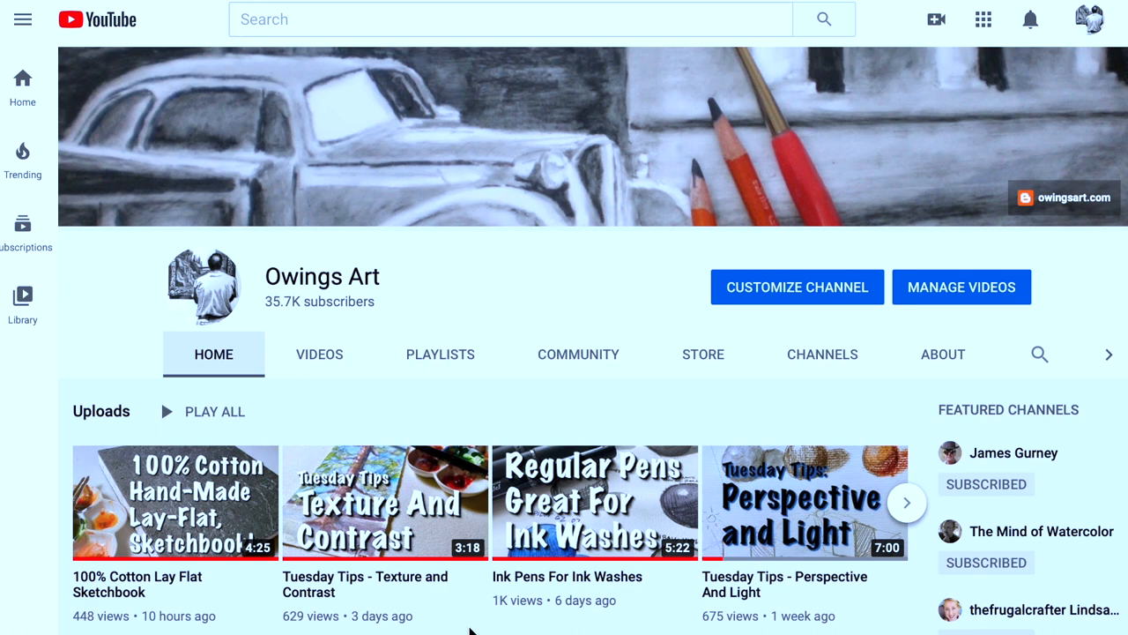
pyautogui.moveTo(115, 335)
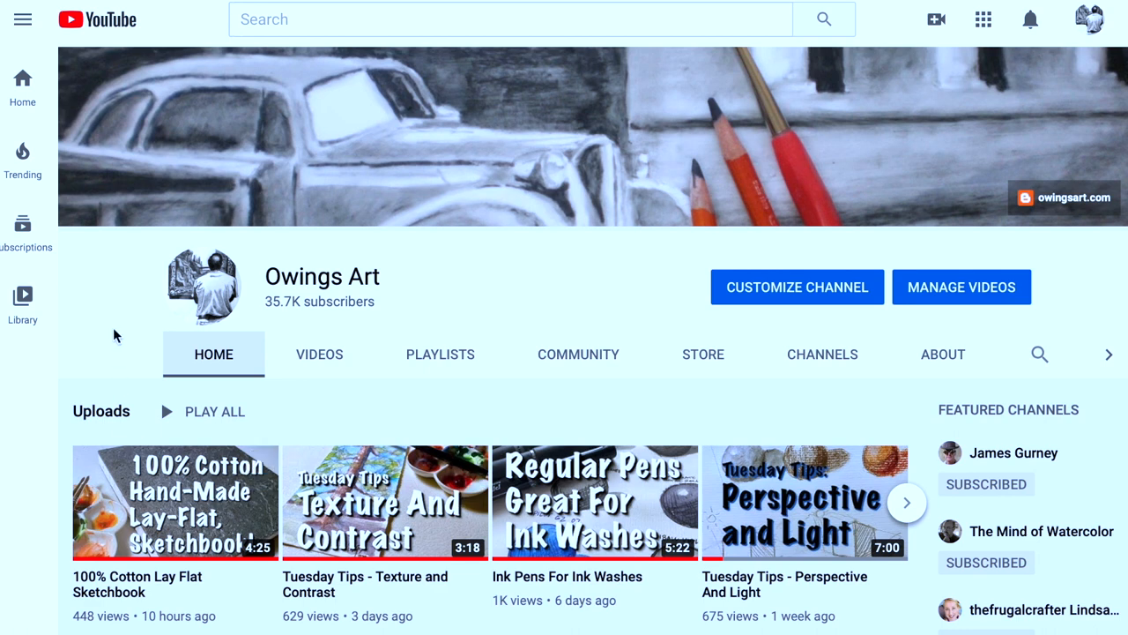
pyautogui.moveTo(701, 353)
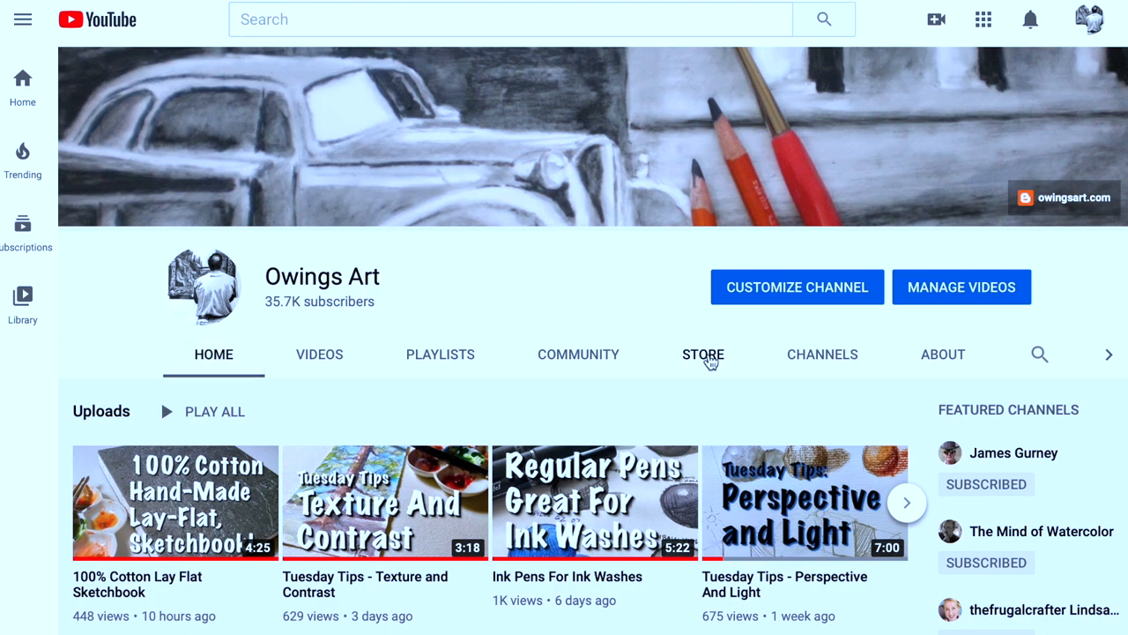
# - Browse the Owings Art STORE listings: shirts, hoodies, Save The Forest sticker and mug from Teespring
pyautogui.click(702, 353)
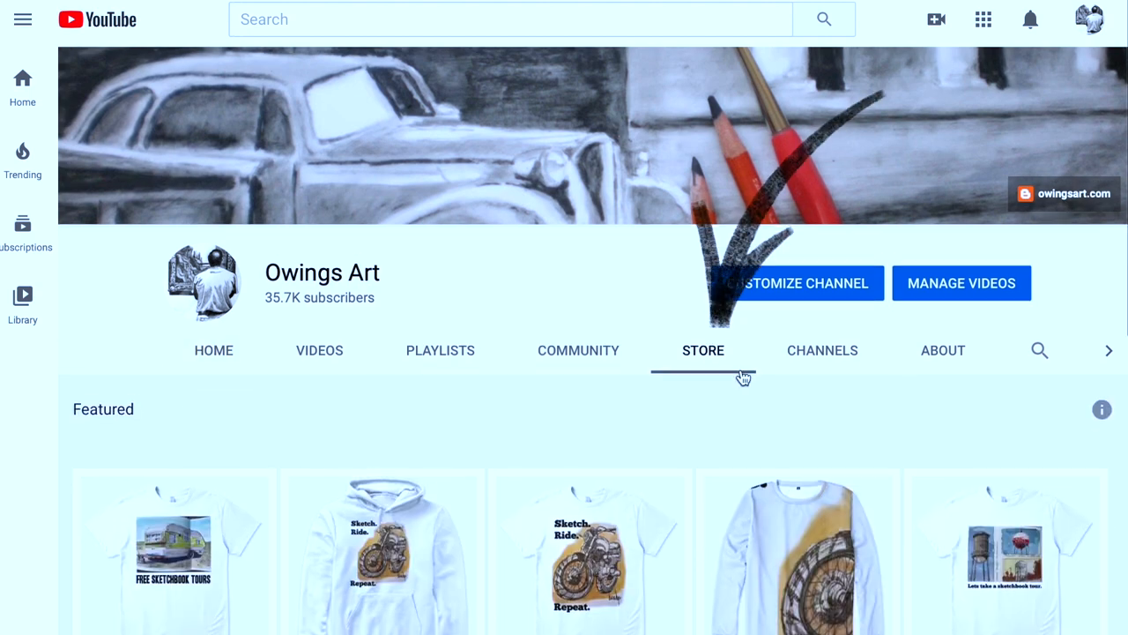
pyautogui.scroll(-3)
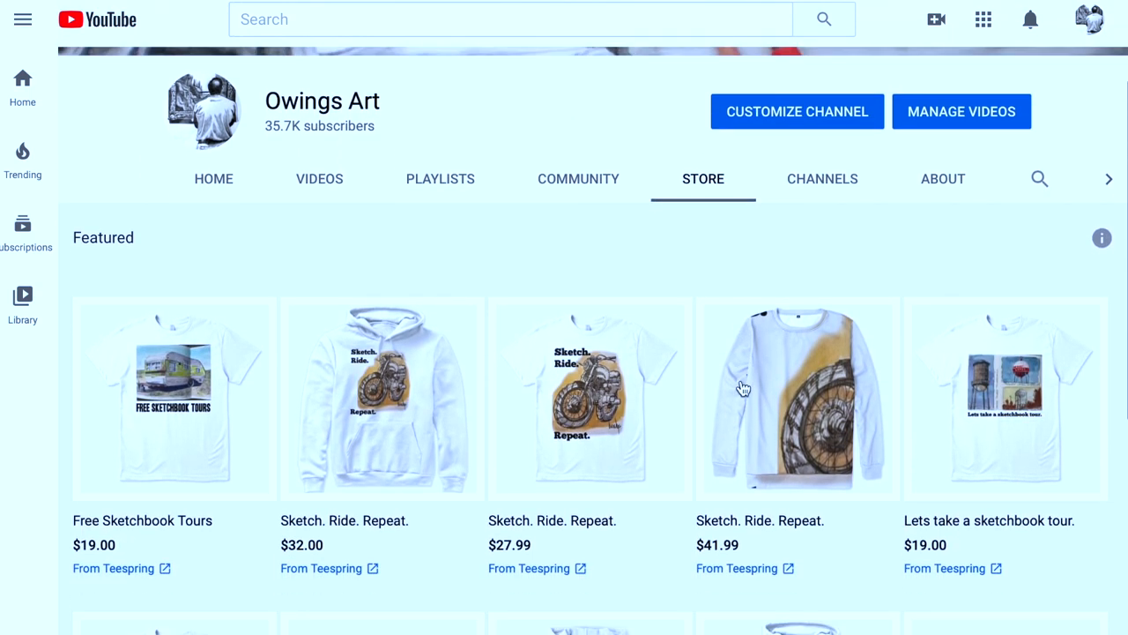
pyautogui.scroll(-3)
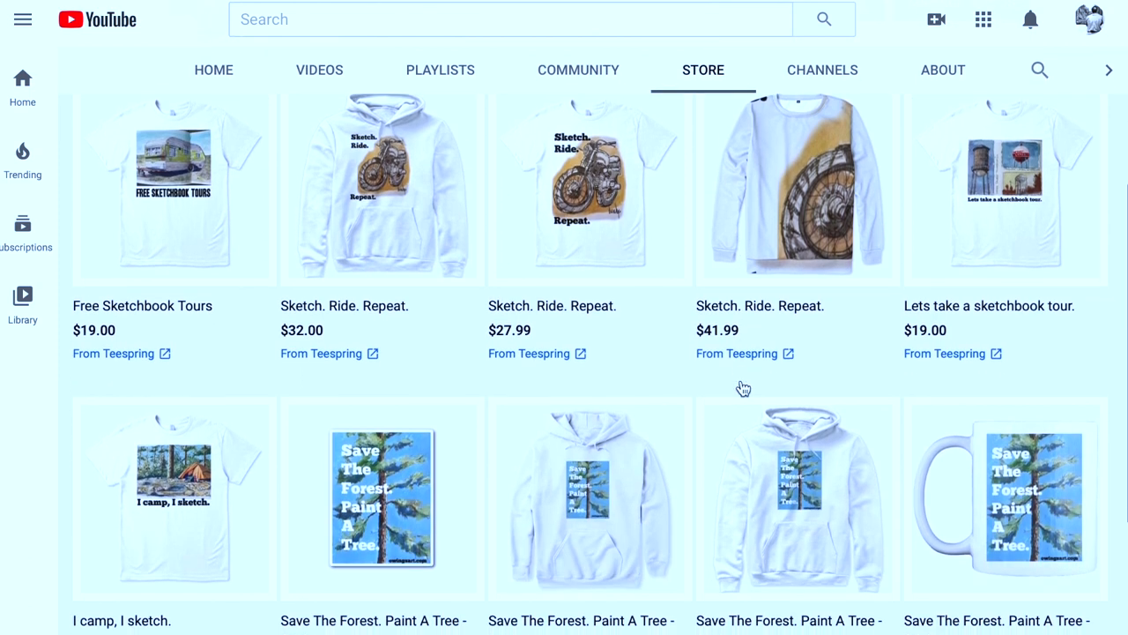
pyautogui.scroll(-3)
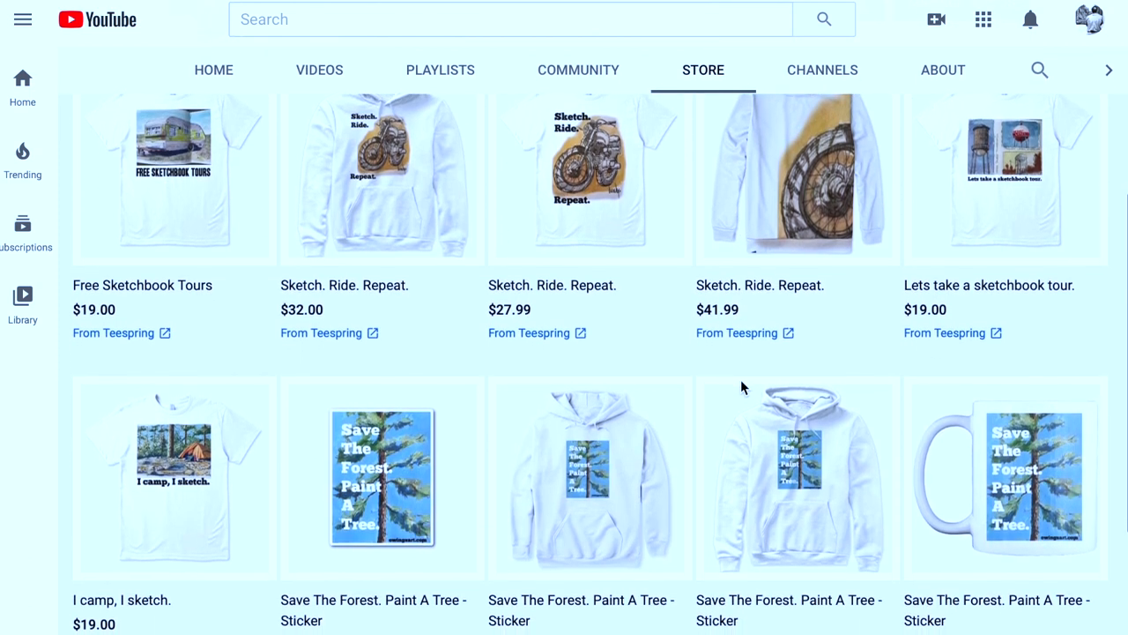
pyautogui.scroll(-3)
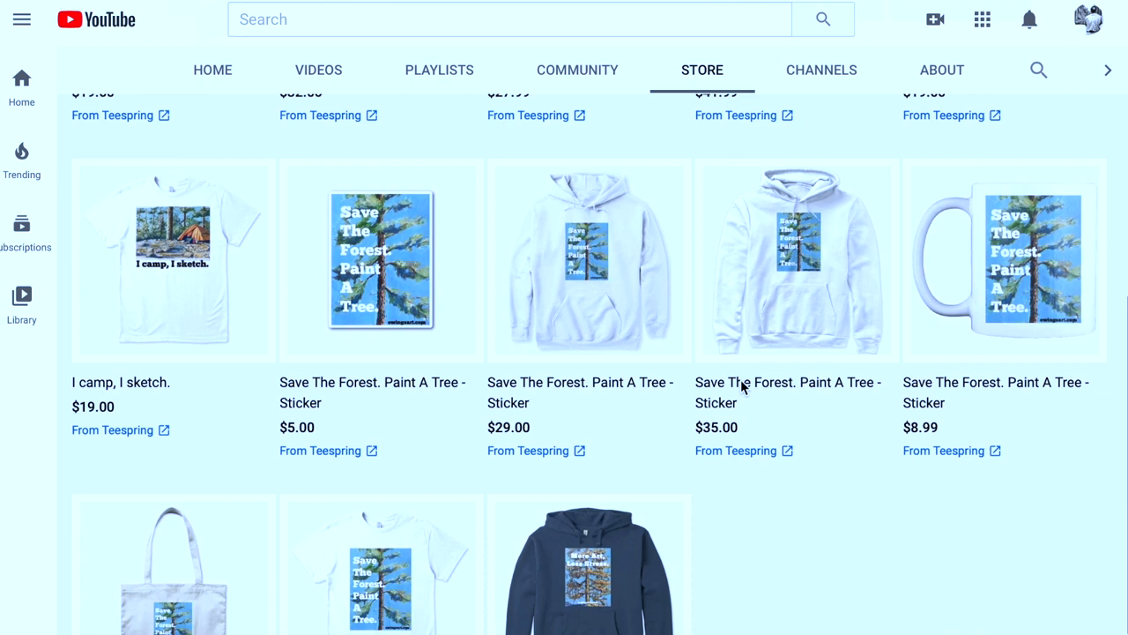
pyautogui.scroll(-3)
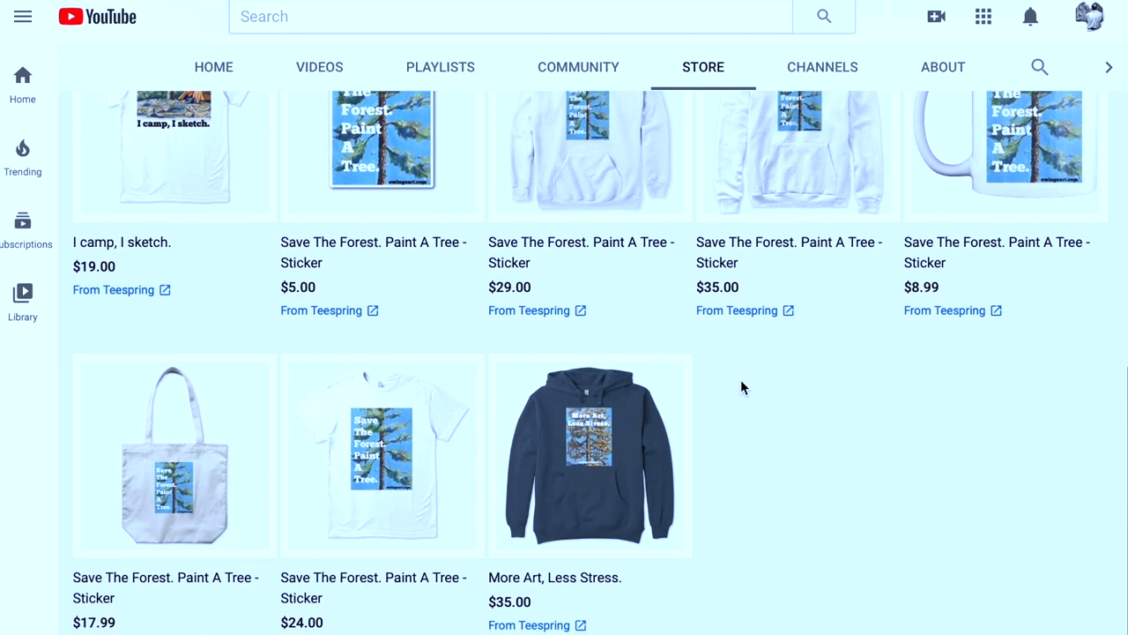
pyautogui.scroll(3)
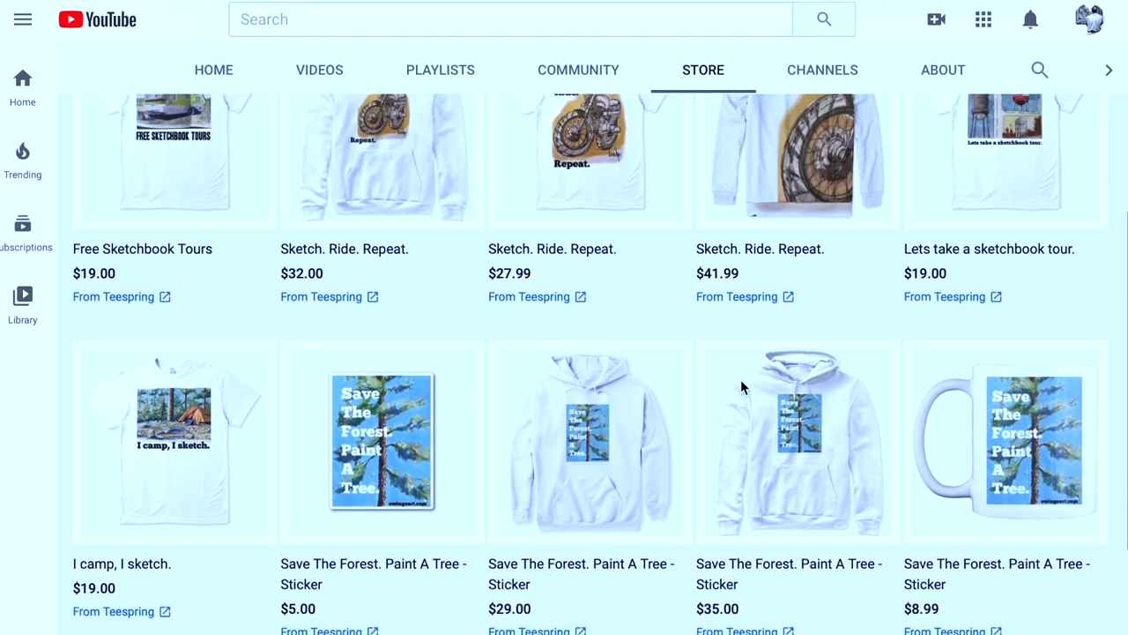
pyautogui.scroll(-3)
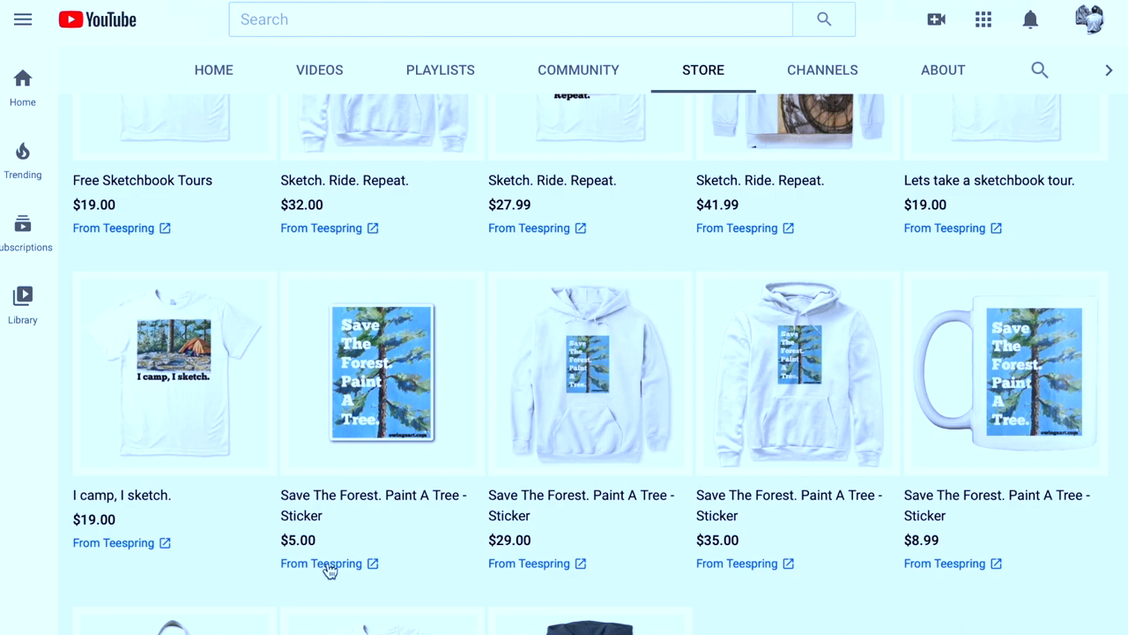
# - View the Save The Forest sticker and More Art, Less Stress hoodie listings on Teespring
pyautogui.click(321, 564)
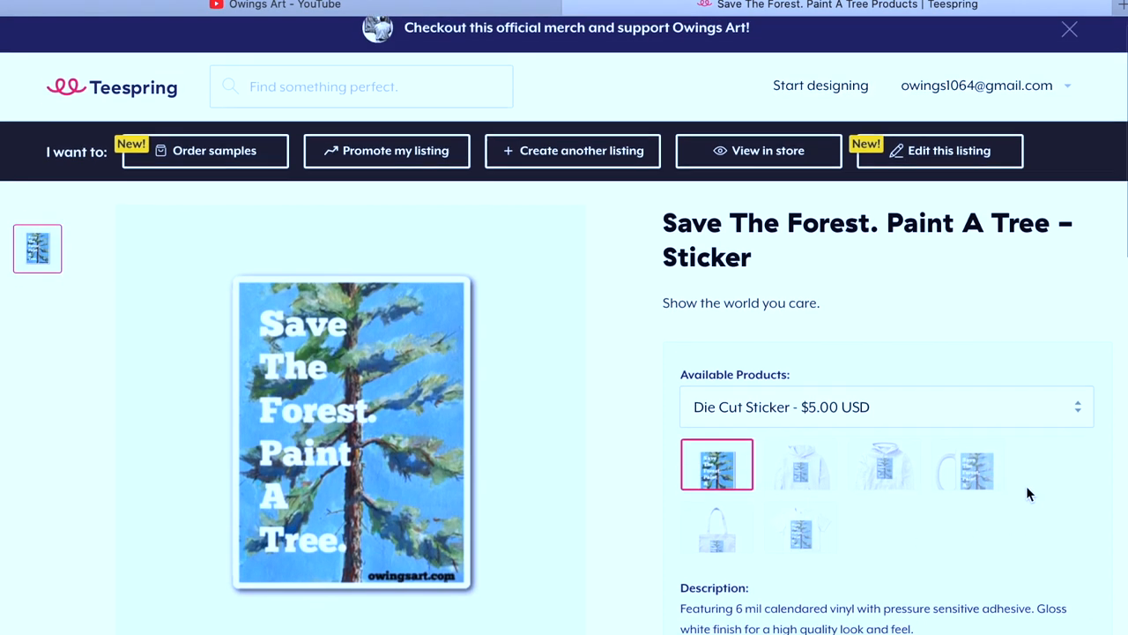
pyautogui.scroll(-3)
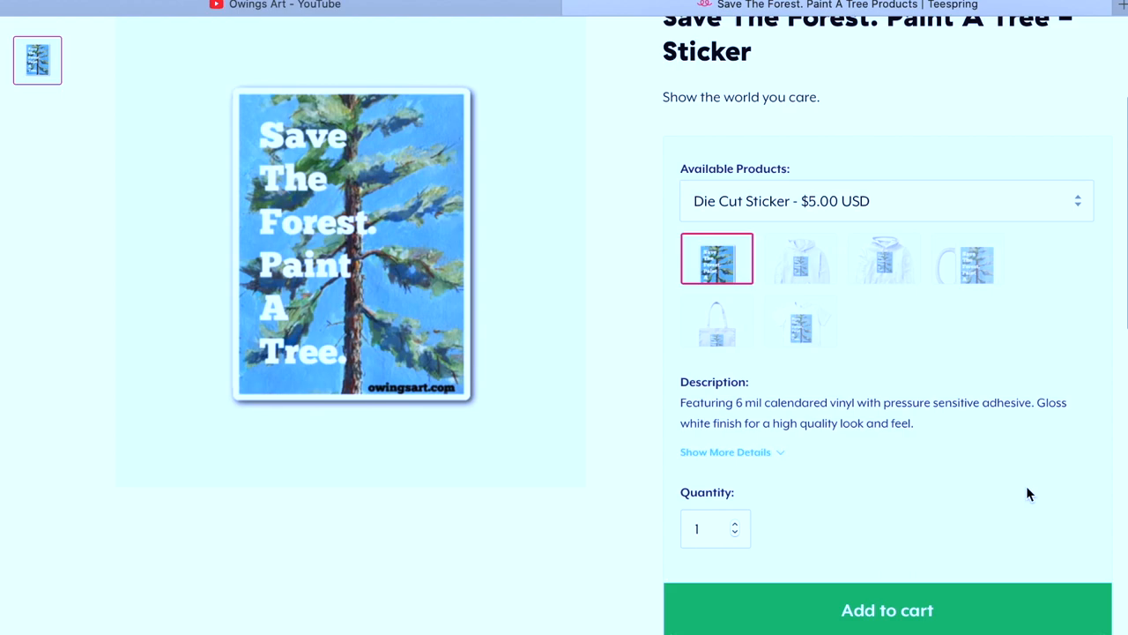
pyautogui.click(887, 610)
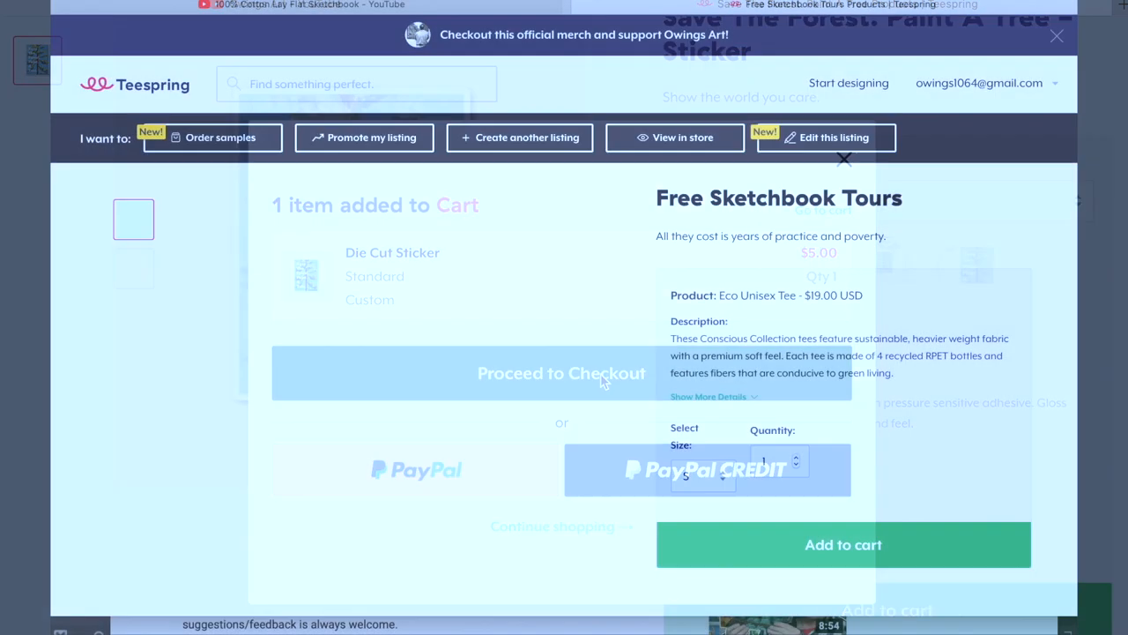
pyautogui.click(843, 159)
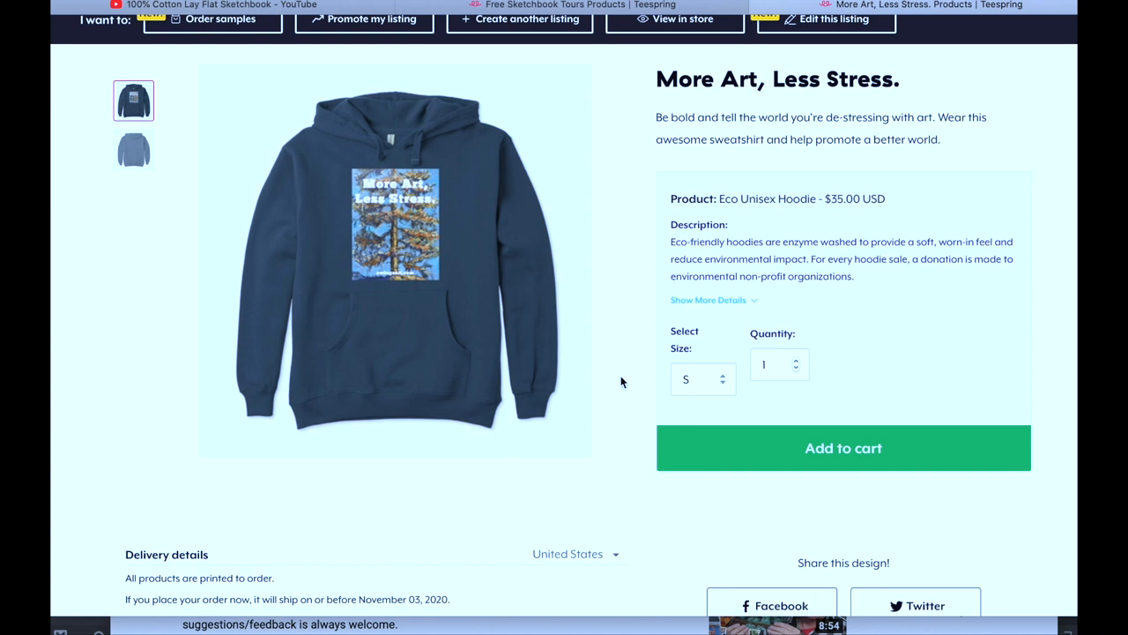
# - View the sketchbook tour tee listing and its product details
pyautogui.click(397, 221)
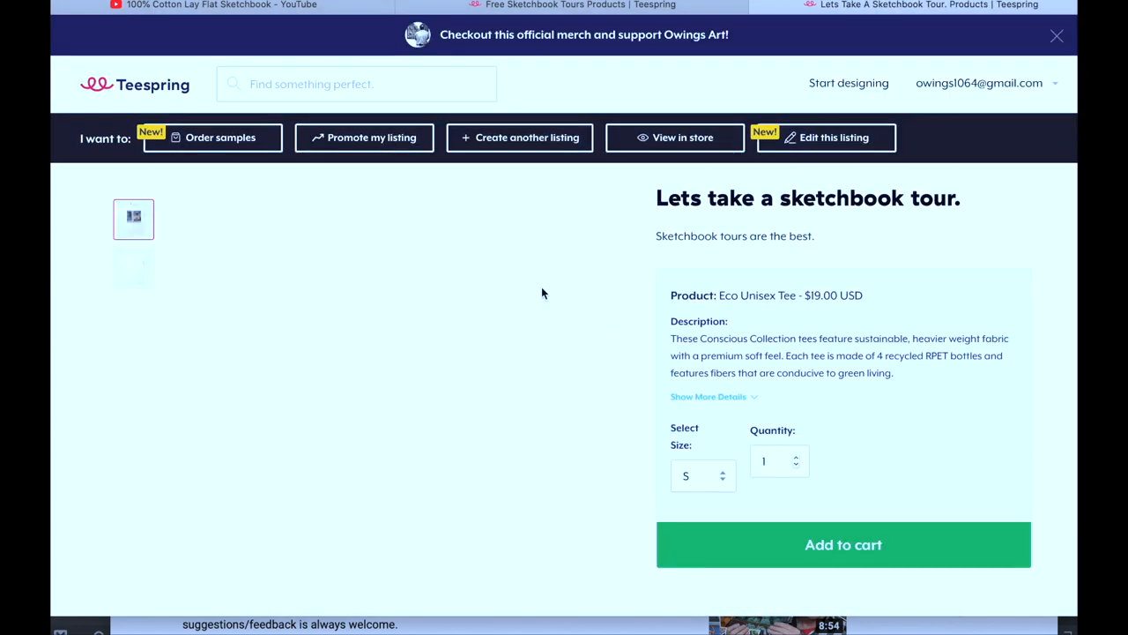
pyautogui.scroll(-3)
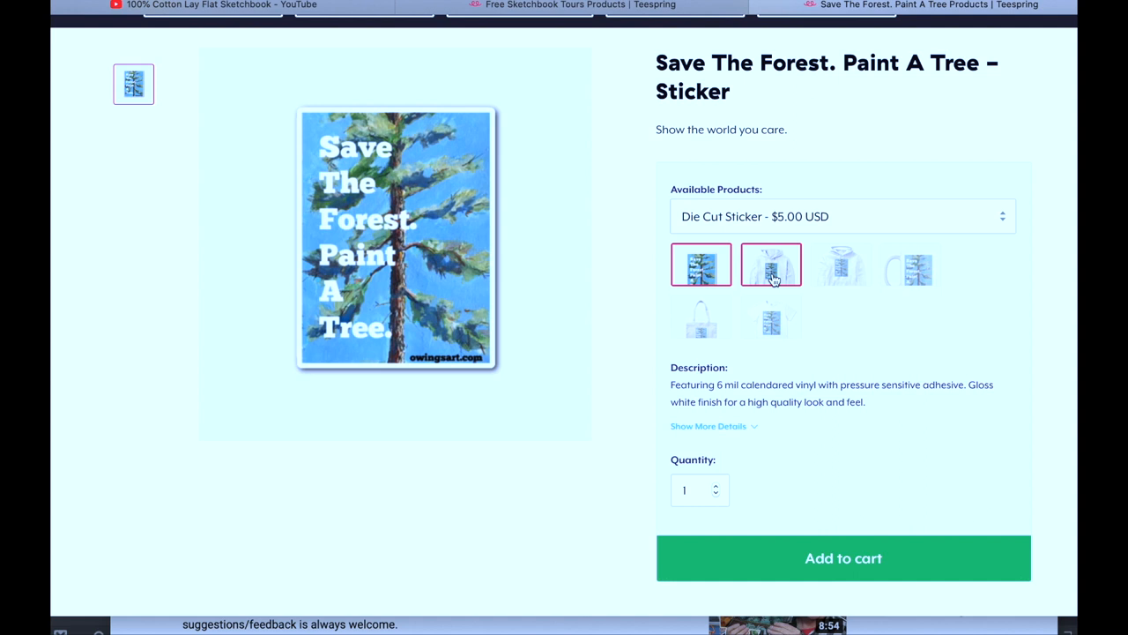
# - Show the Save The Forest design on the pullover hoodie, mug and organic tote bag variants
pyautogui.click(770, 264)
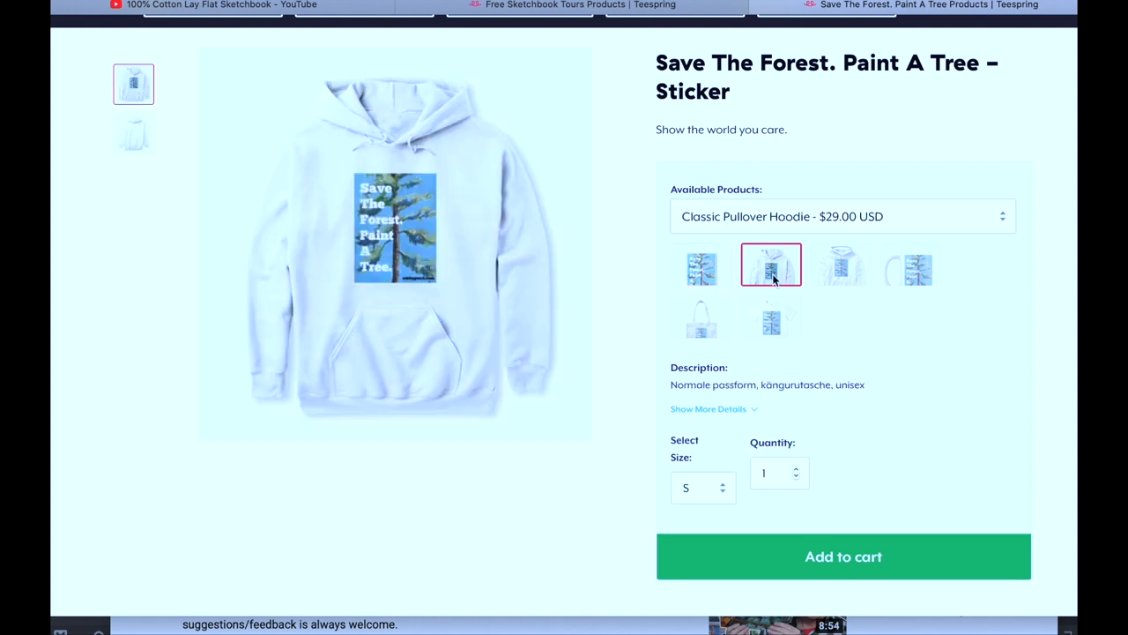
pyautogui.click(770, 264)
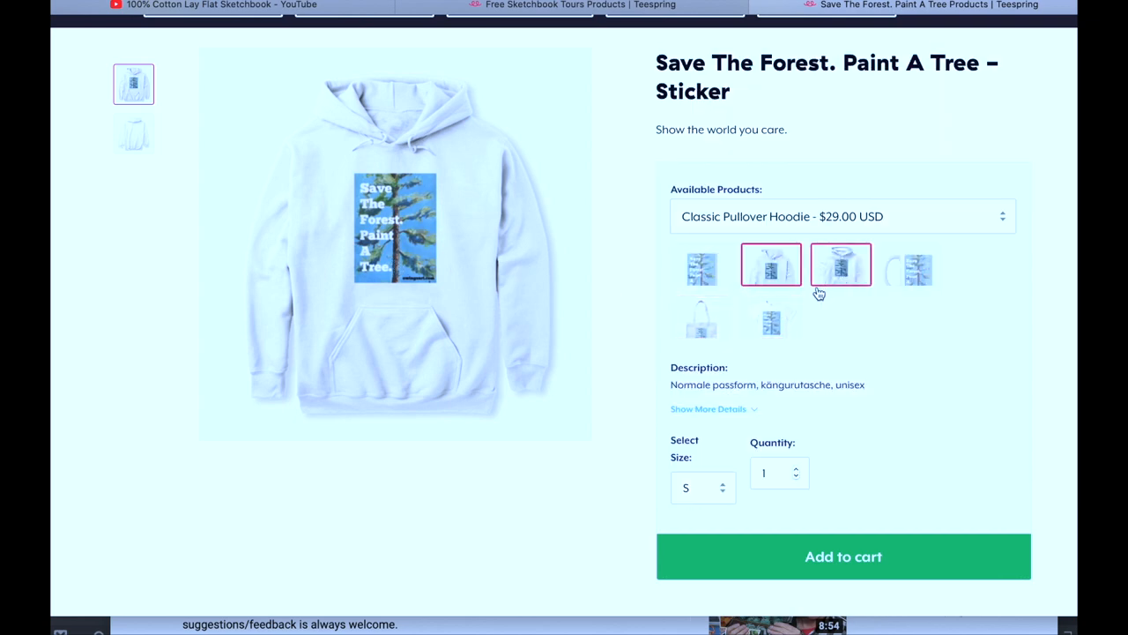
pyautogui.click(772, 318)
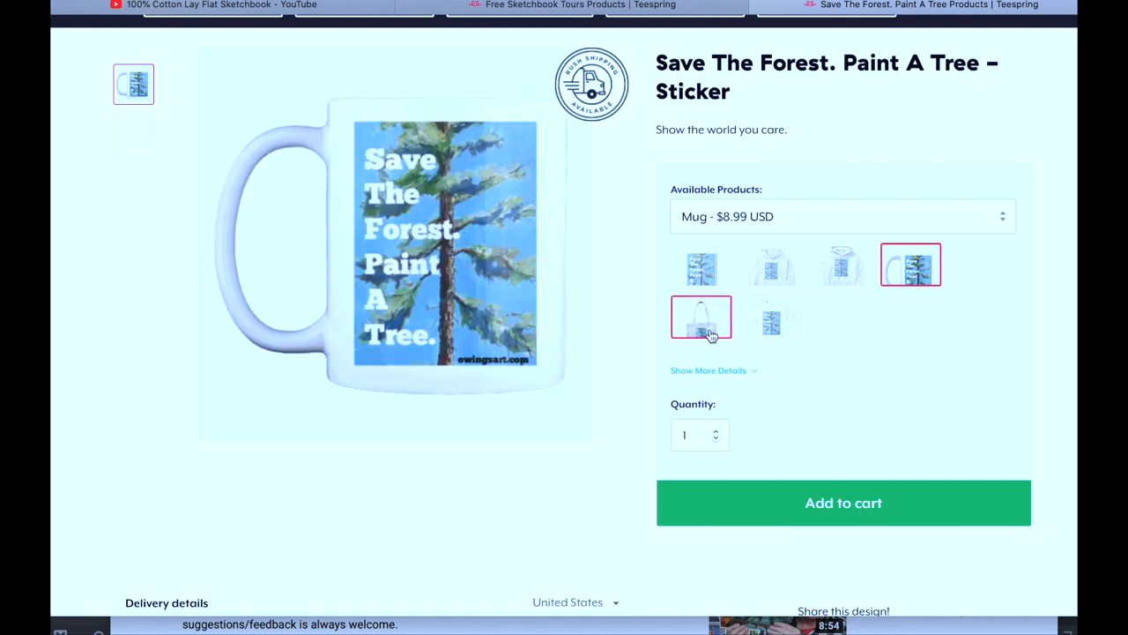
pyautogui.click(701, 318)
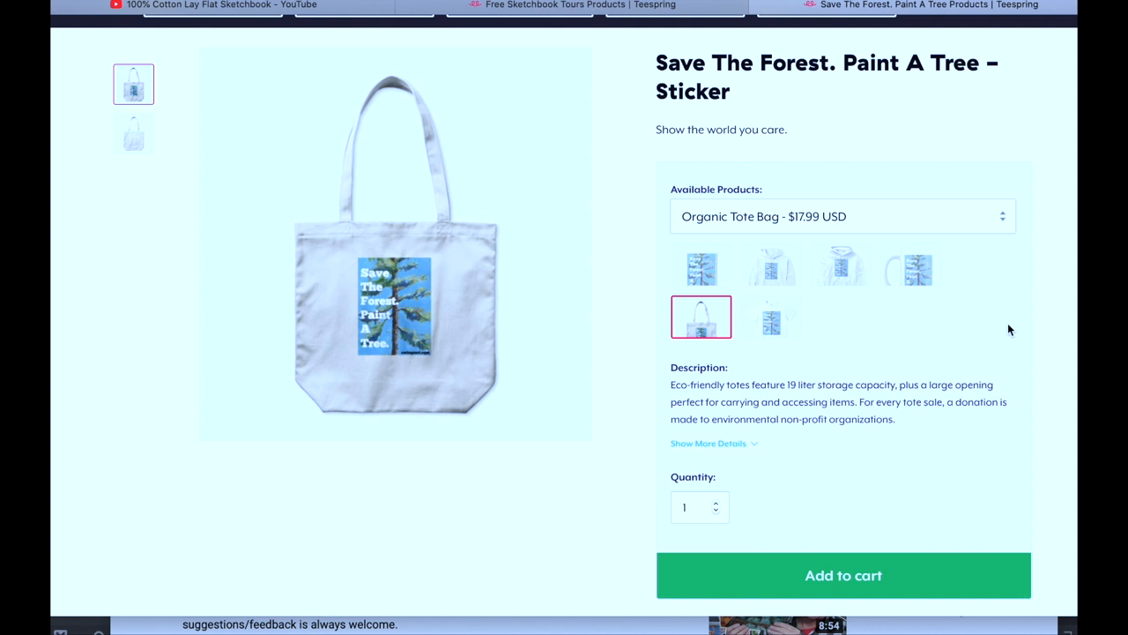
pyautogui.scroll(3)
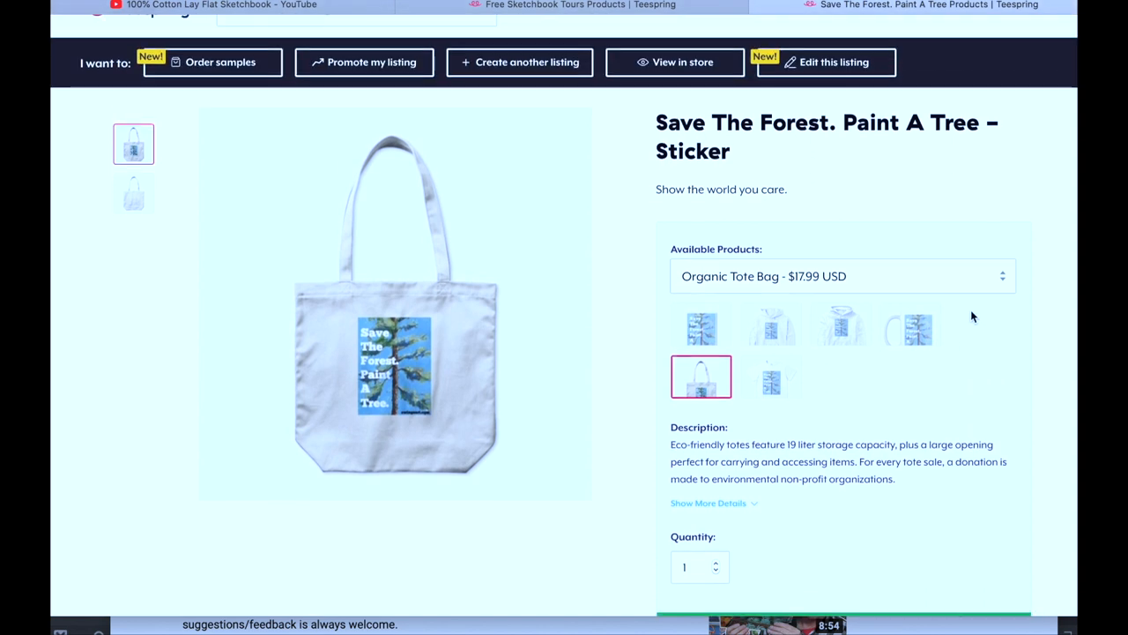
pyautogui.scroll(3)
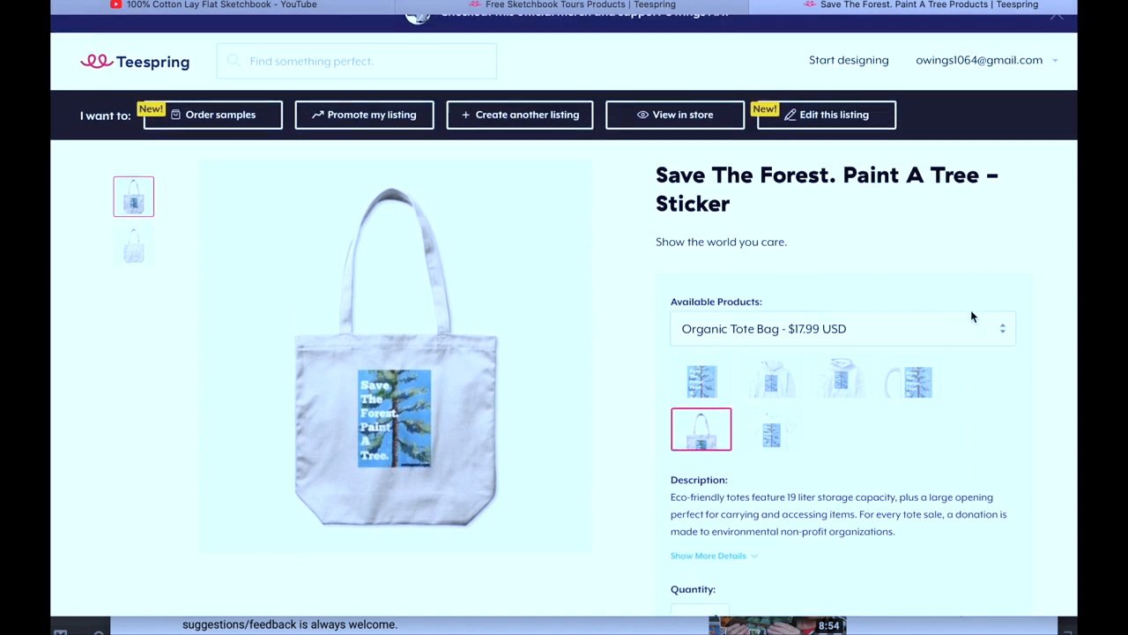
pyautogui.scroll(3)
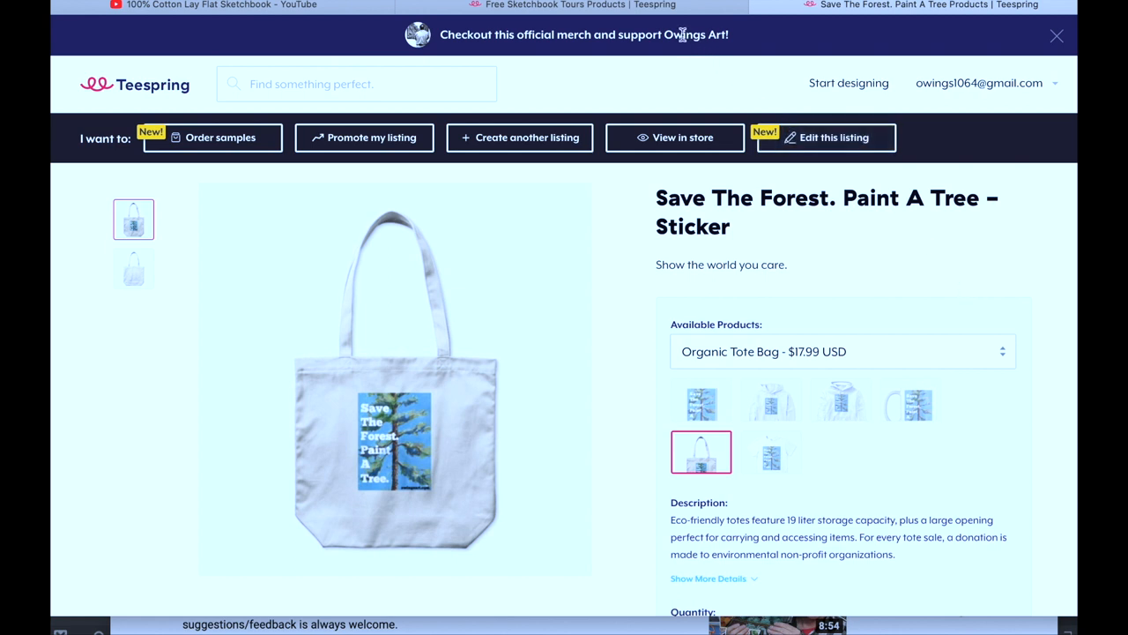
pyautogui.moveTo(420, 51)
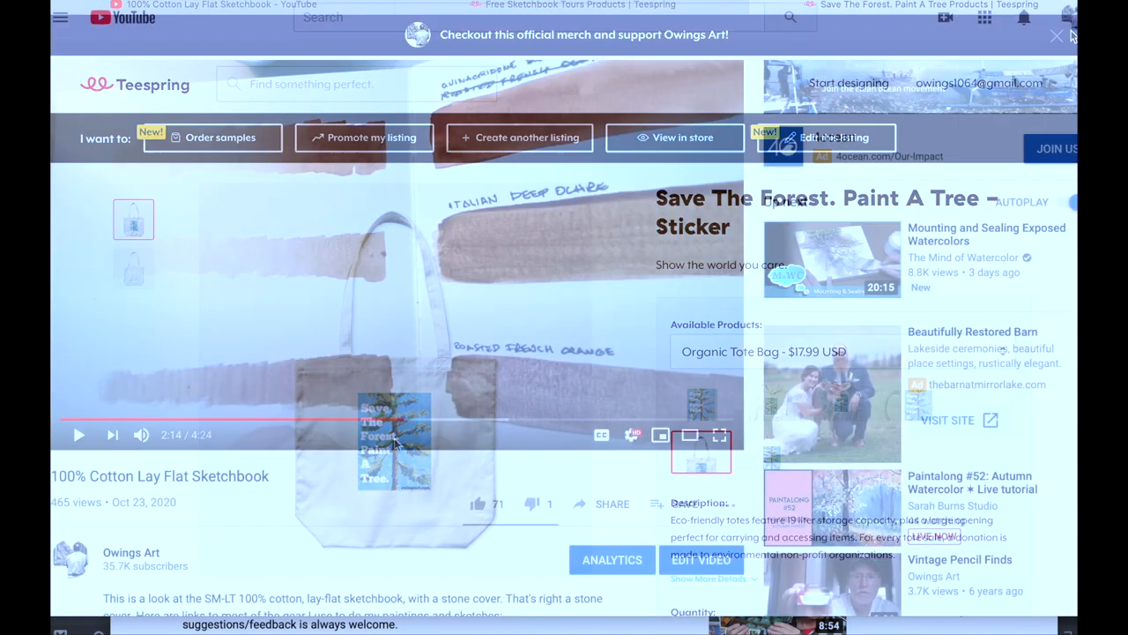
# - Return to the sketchbook video and expand its description to list the paint and brush gear links
pyautogui.click(1058, 36)
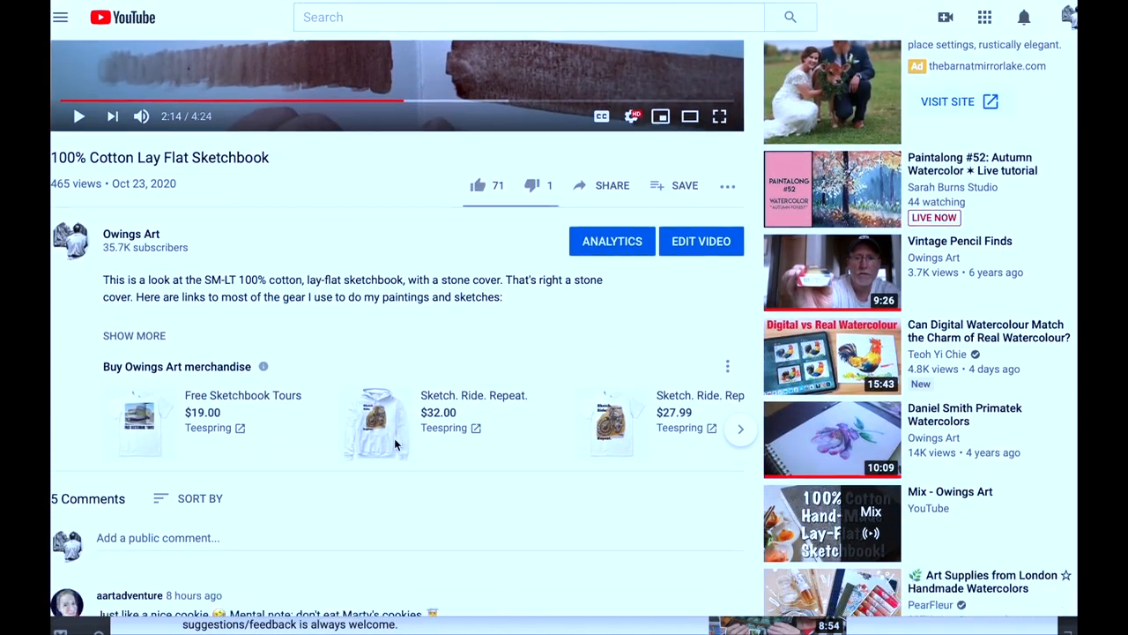
pyautogui.scroll(-3)
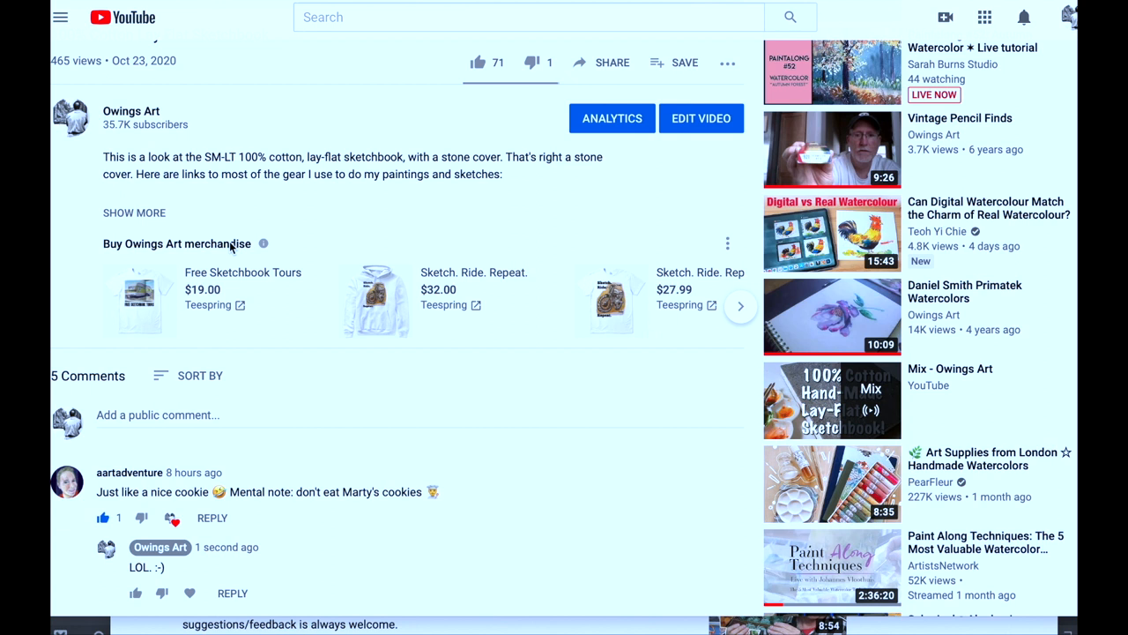
pyautogui.click(134, 212)
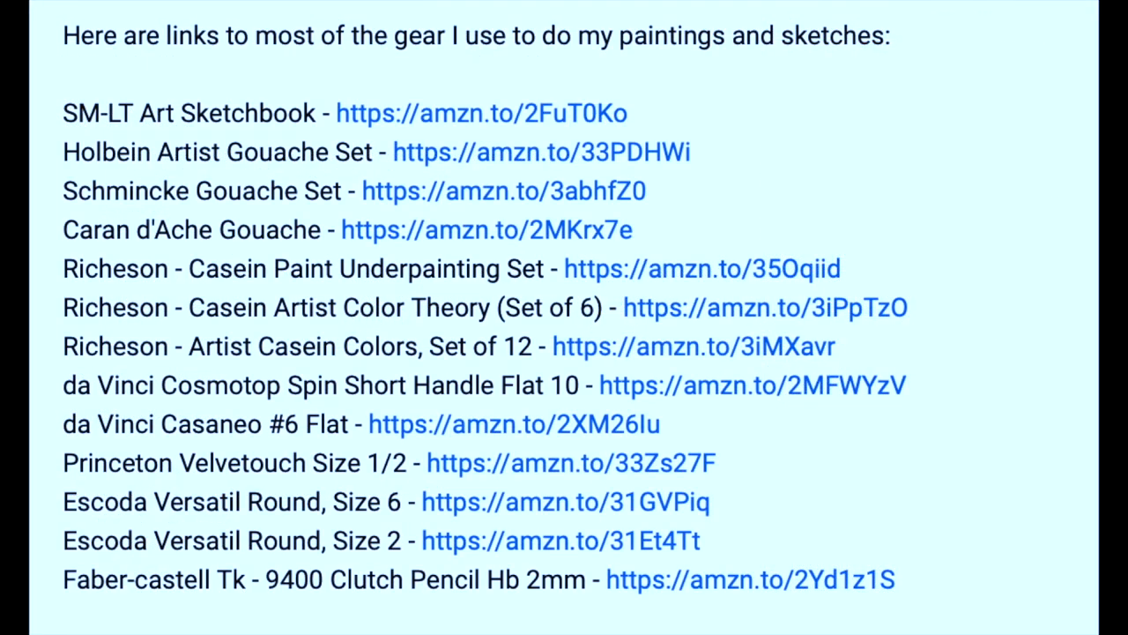